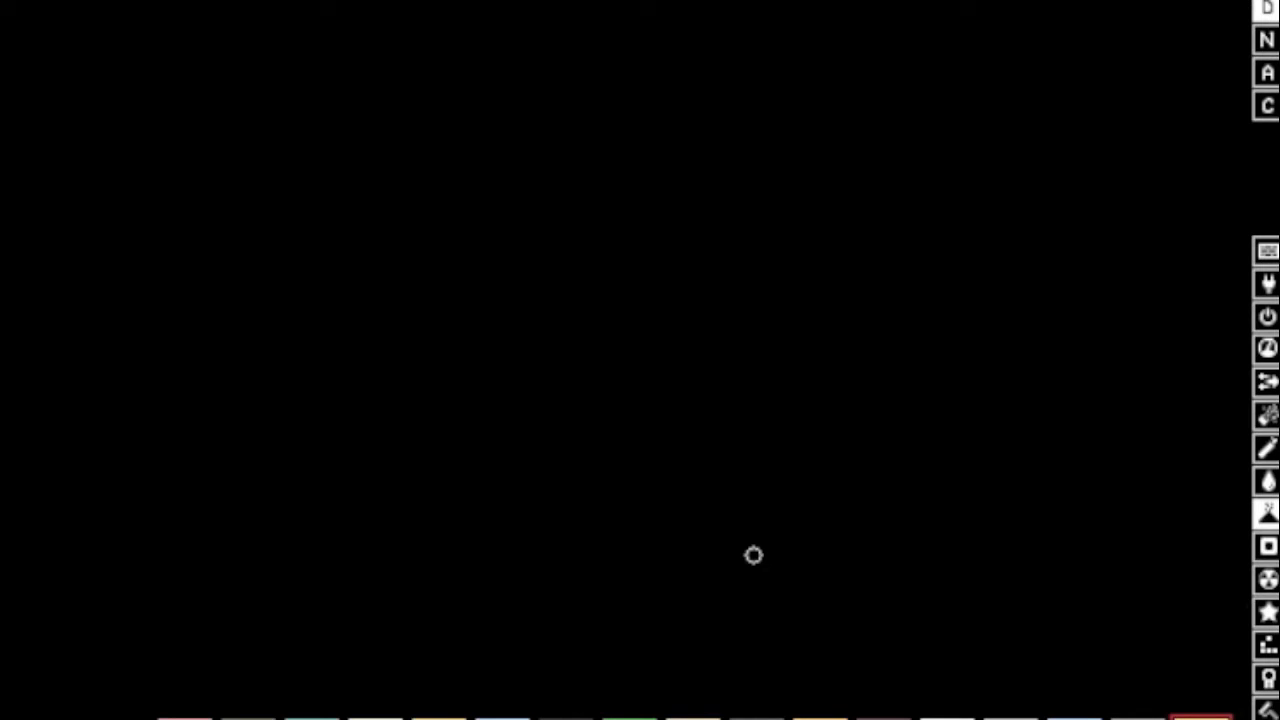
{"action": "mouse_move", "coordinate": [555, 155]}
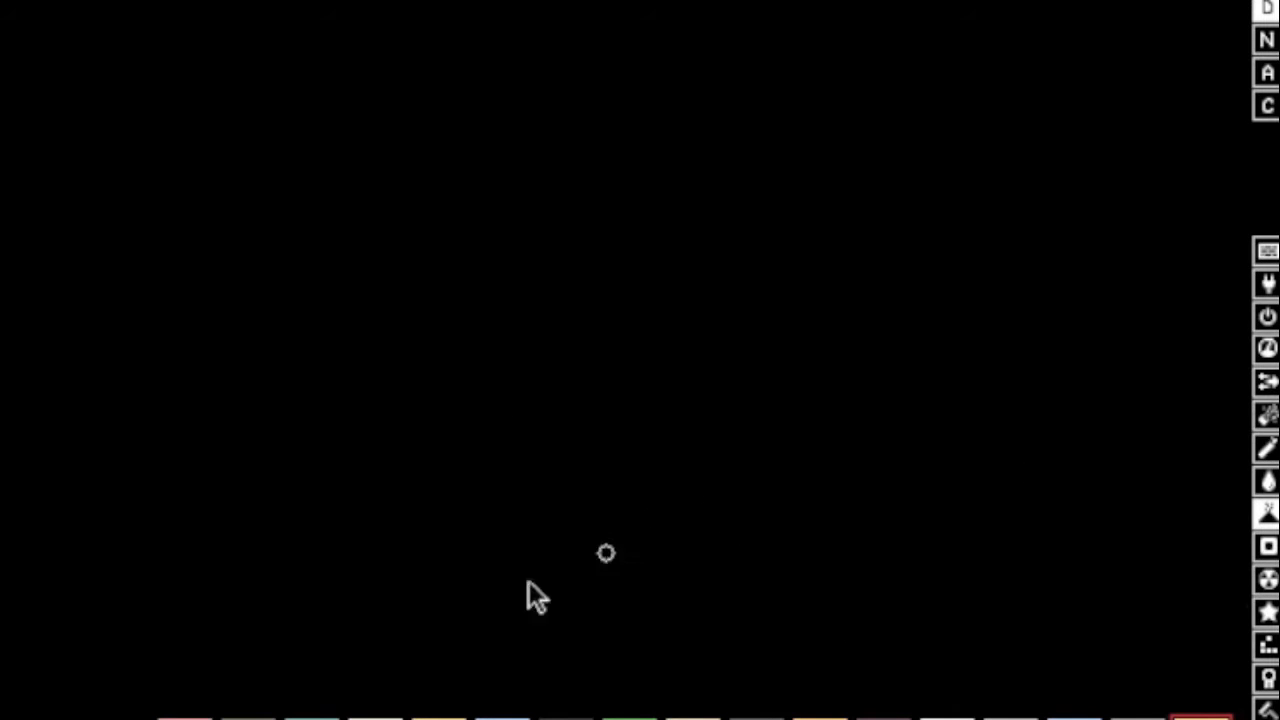
{"action": "mouse_move", "coordinate": [820, 700]}
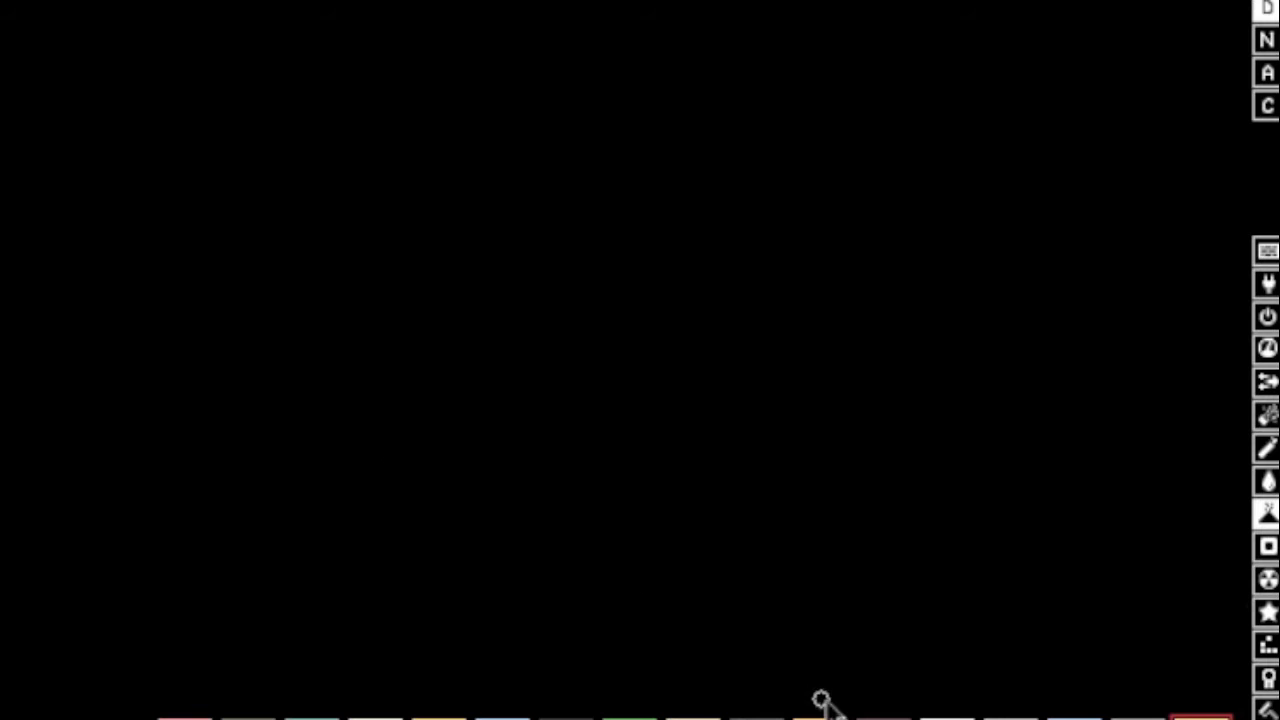
{"action": "mouse_move", "coordinate": [645, 445]}
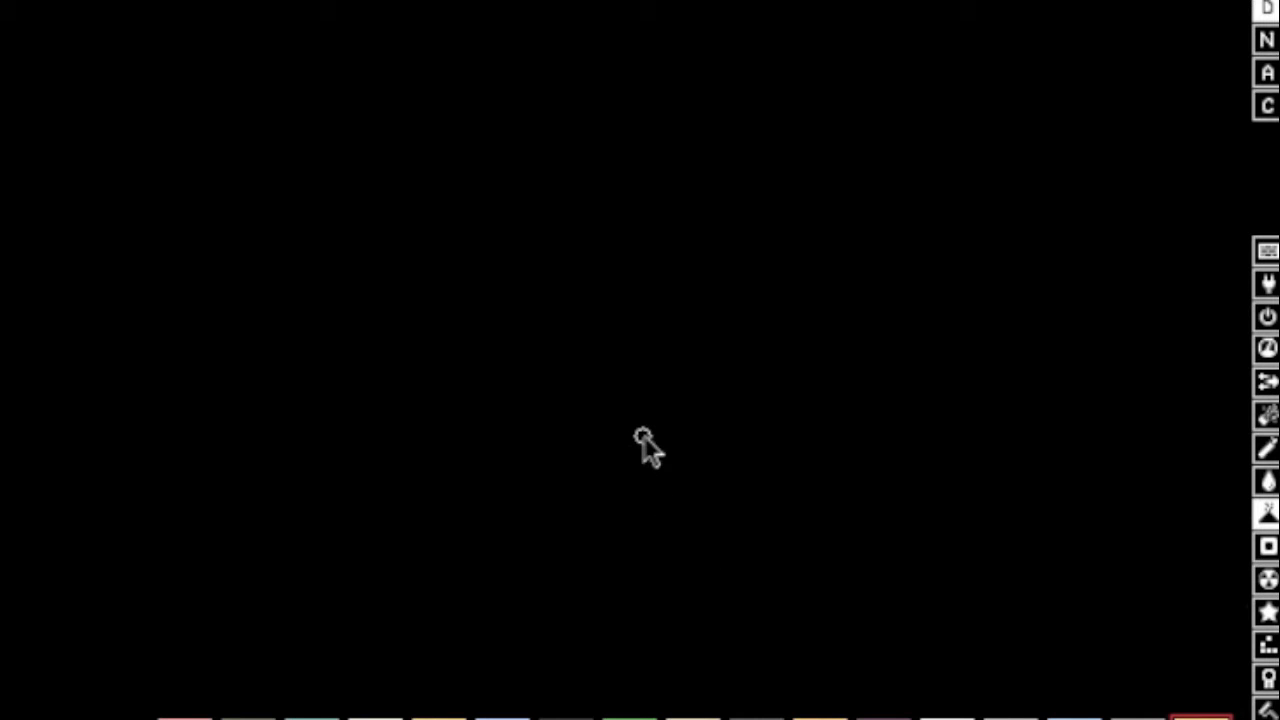
{"action": "mouse_move", "coordinate": [1266, 550]}
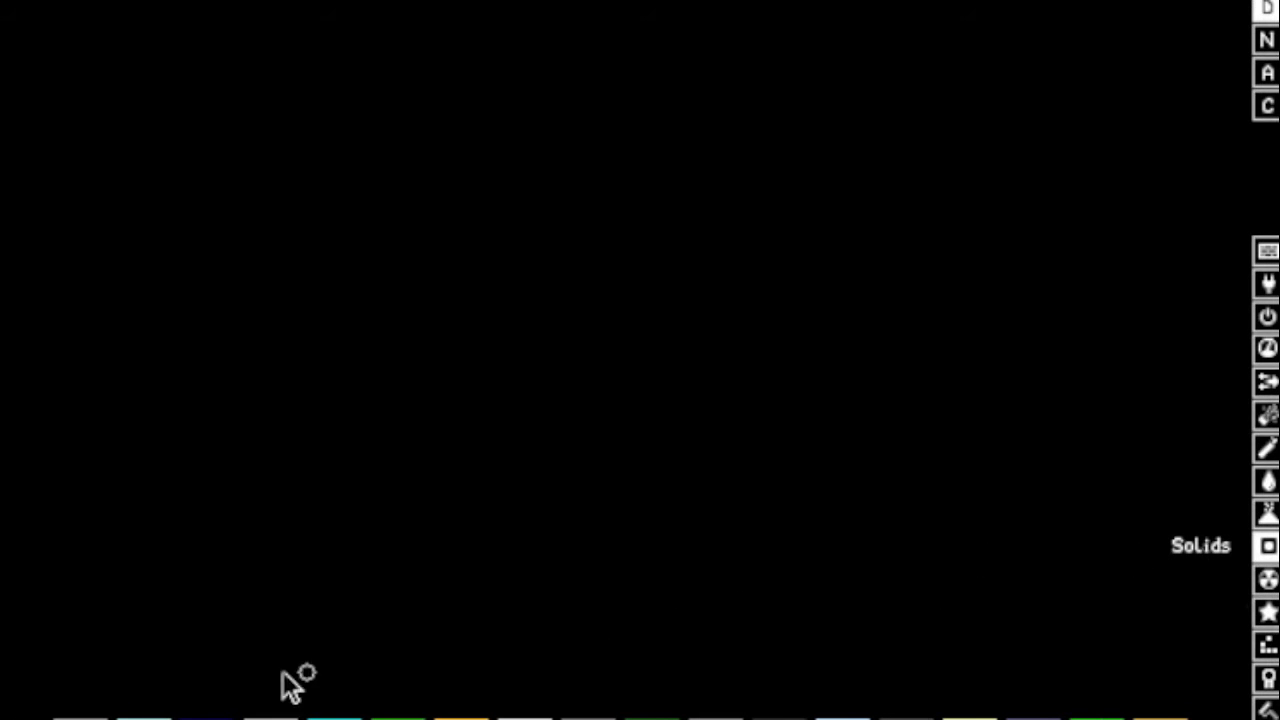
{"action": "mouse_move", "coordinate": [120, 700]}
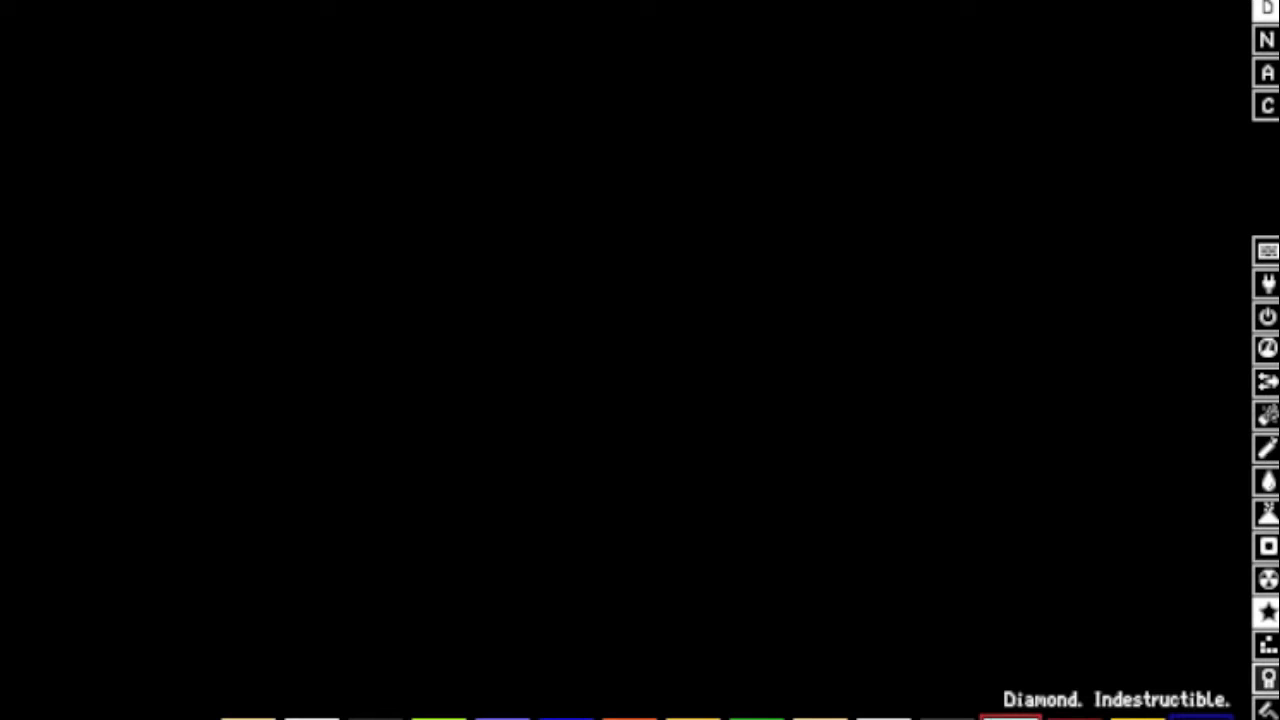
{"action": "mouse_move", "coordinate": [200, 635]}
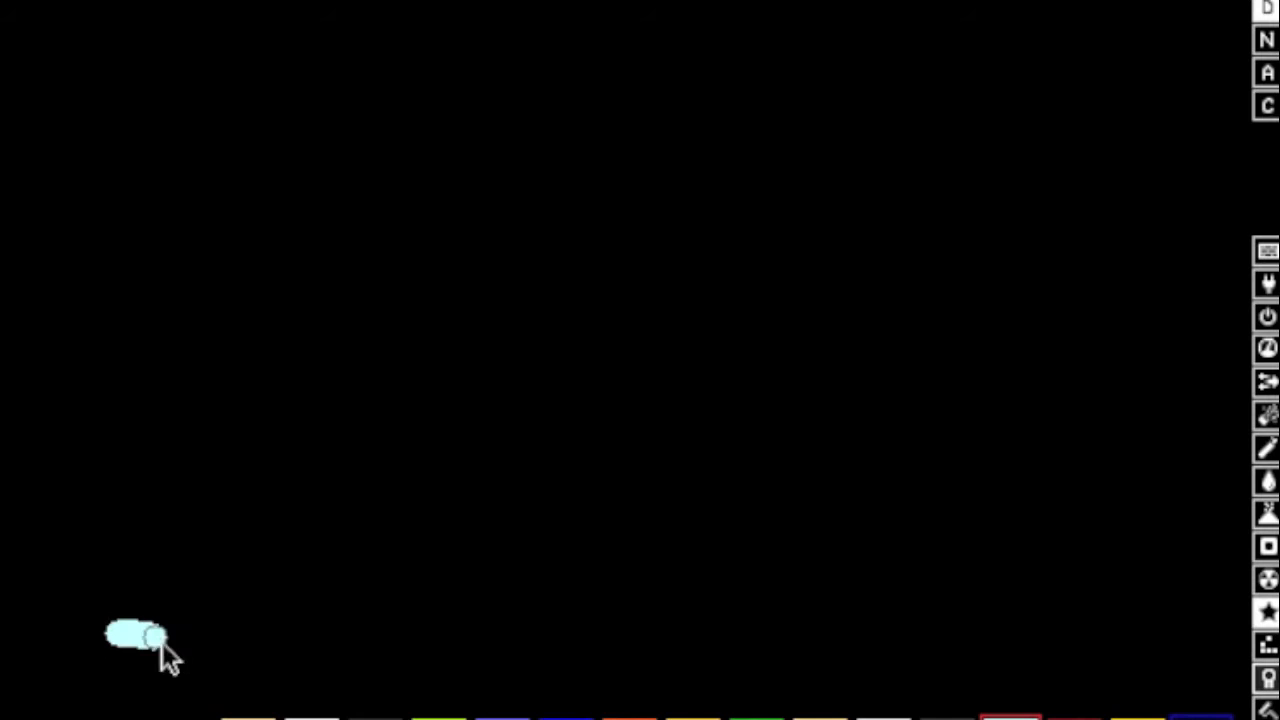
Draw a large DMND diamond loop around the canvas.
{"action": "left_click_drag", "start_coordinate": [140, 640], "coordinate": [955, 655]}
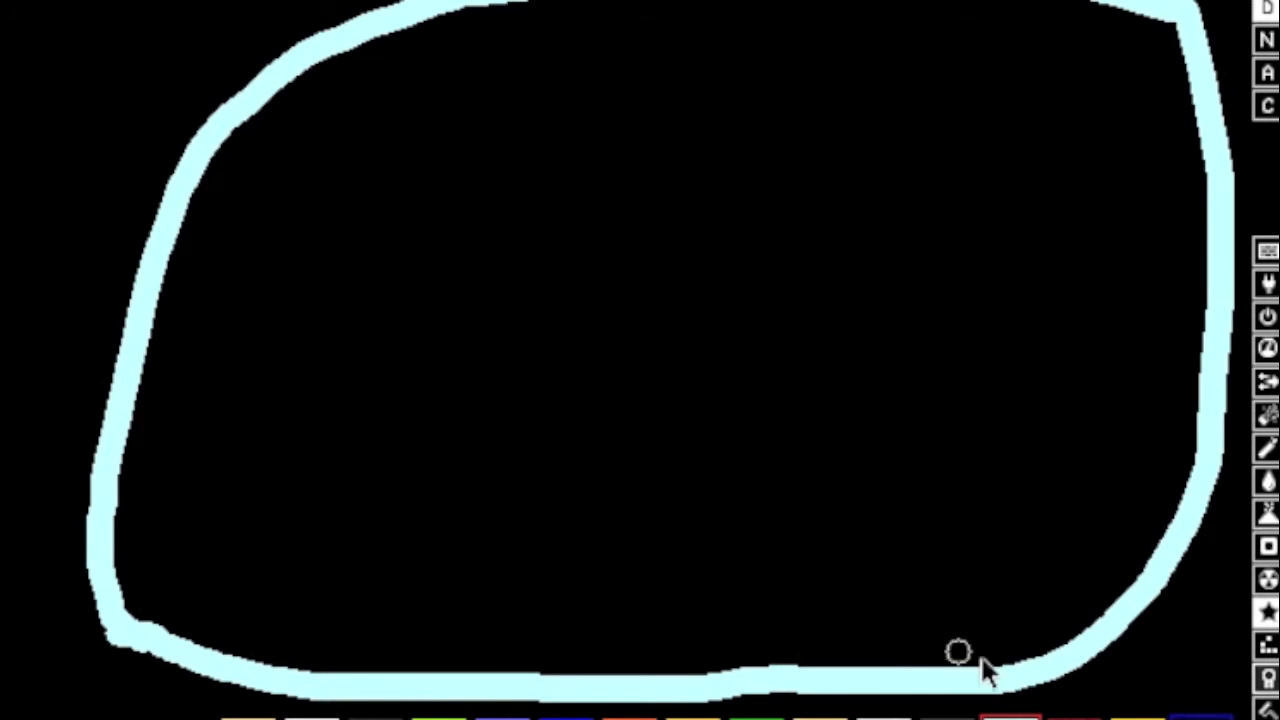
{"action": "left_click", "coordinate": [715, 255]}
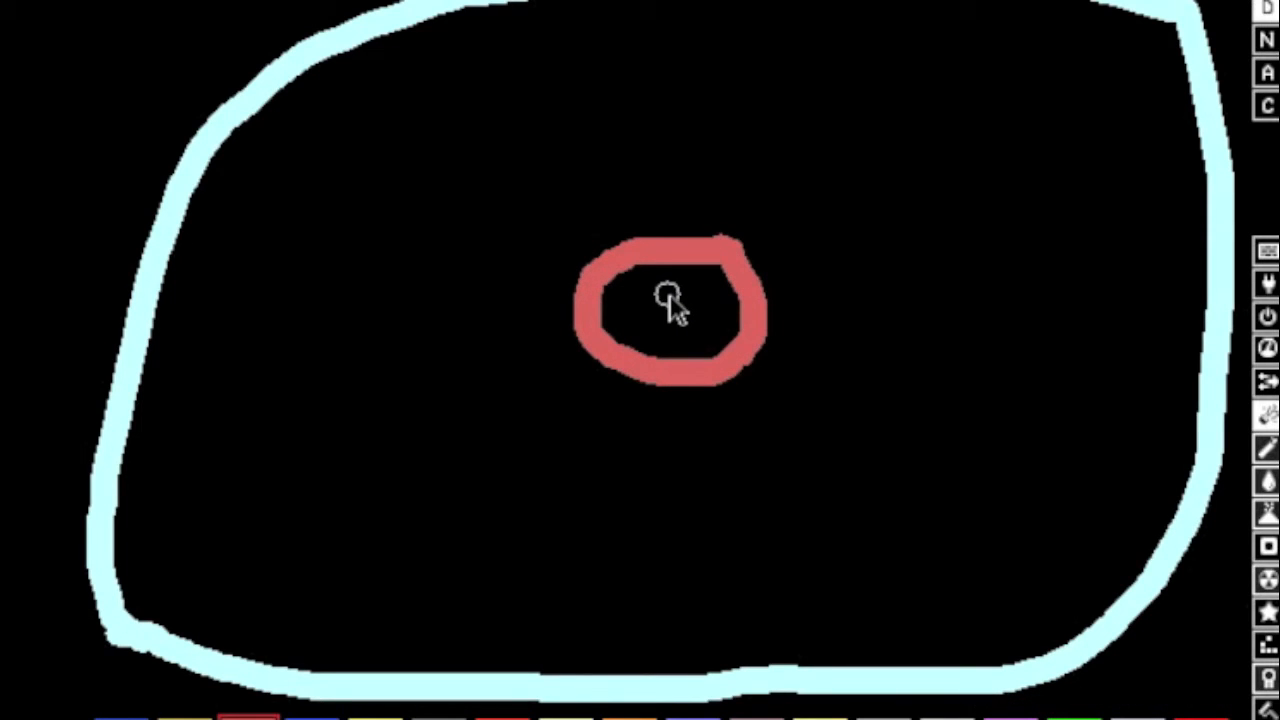
{"action": "mouse_move", "coordinate": [580, 410]}
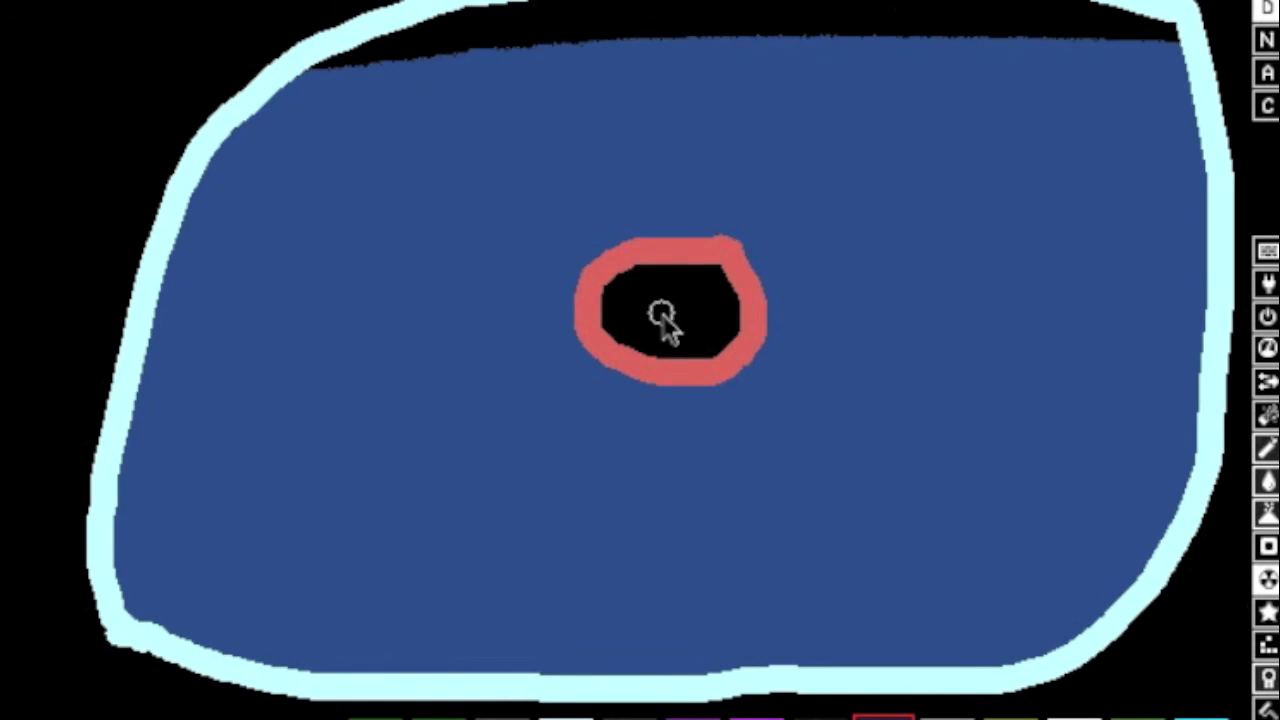
{"action": "mouse_move", "coordinate": [1030, 385]}
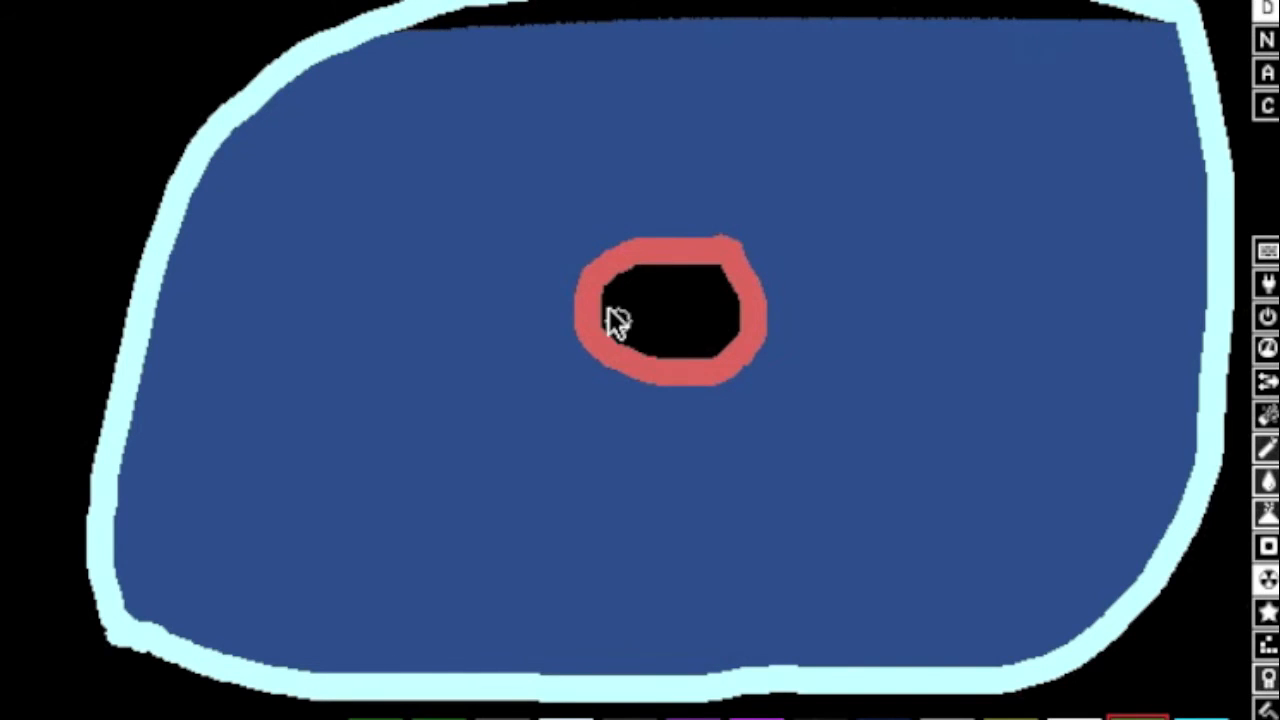
Draw a small streak of PLUT plutonium inside the red TNT ring.
{"action": "left_click_drag", "start_coordinate": [615, 320], "coordinate": [650, 340]}
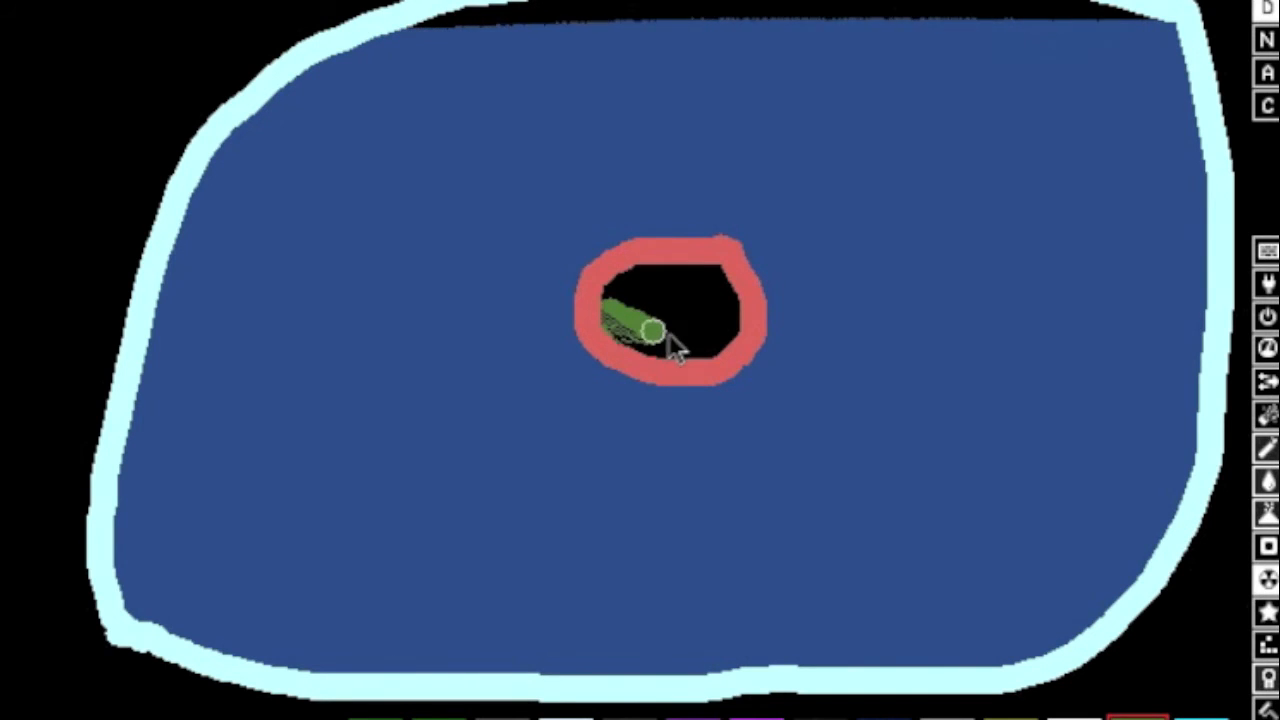